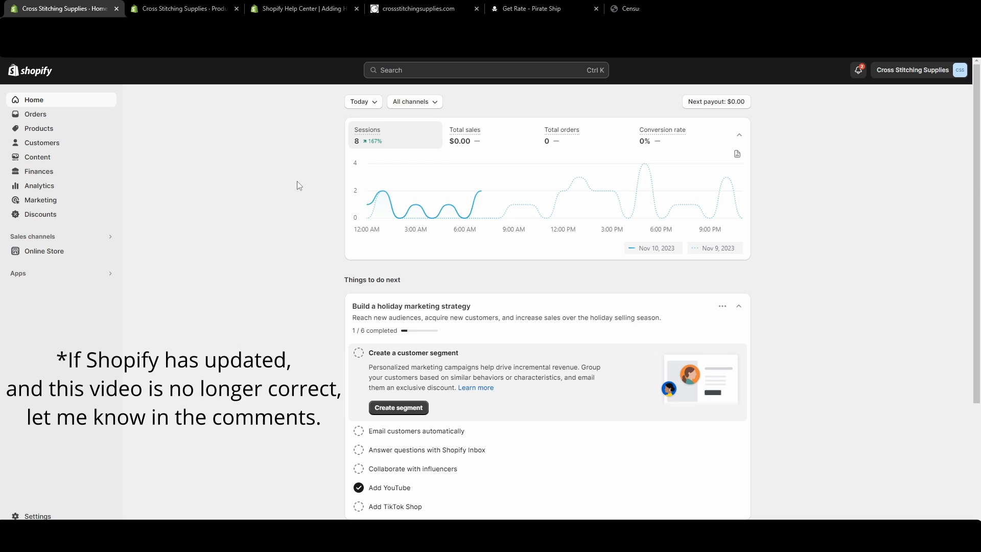
mouse_move(66, 134)
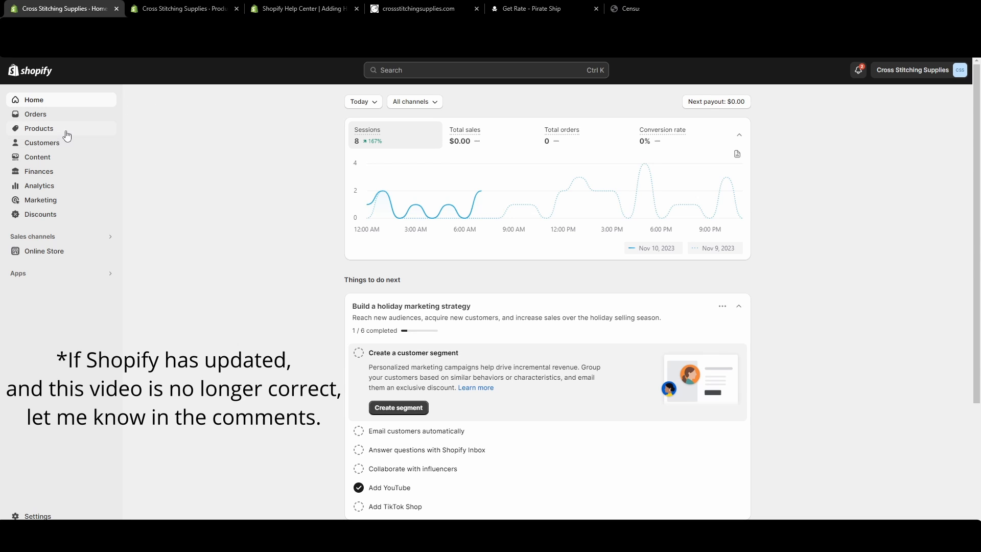
- Open Products and sort the list by Created, newest first
left_click(39, 129)
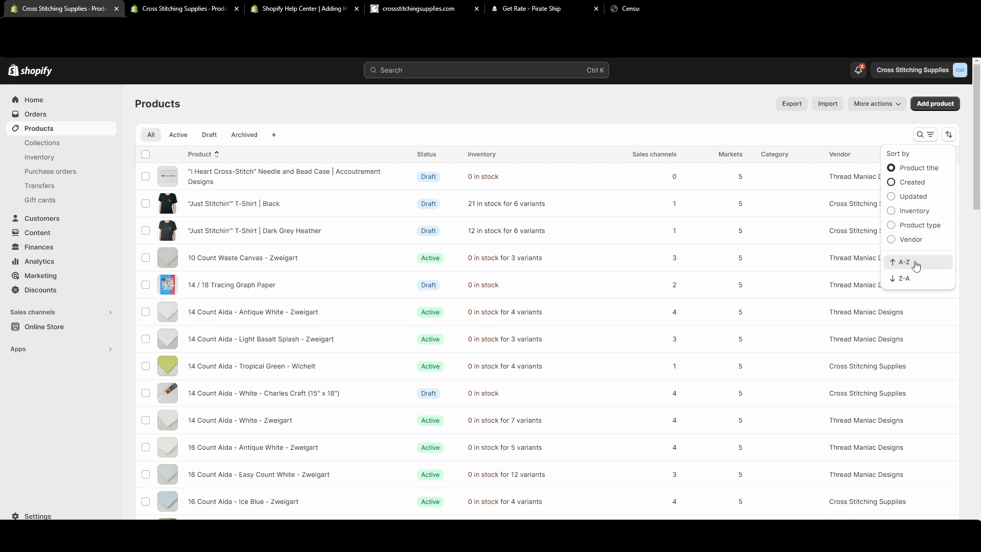
left_click(914, 182)
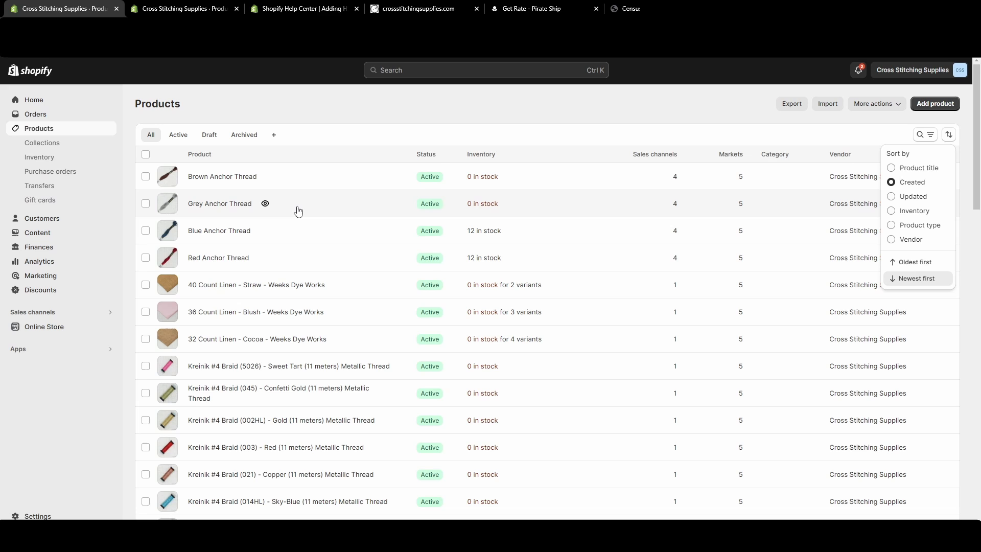
mouse_move(407, 166)
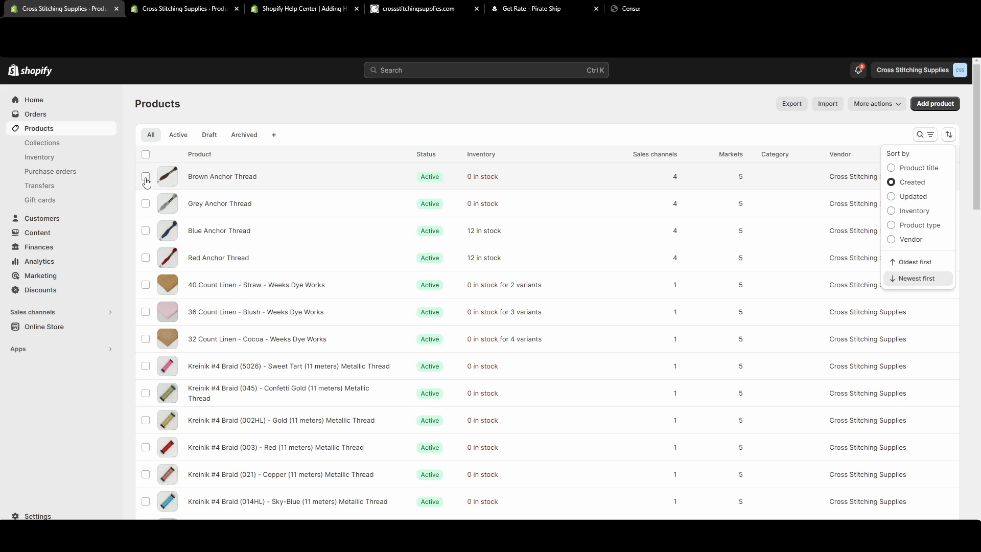
- Select Brown Anchor Thread in the product list and dismiss the sort menu
left_click(145, 176)
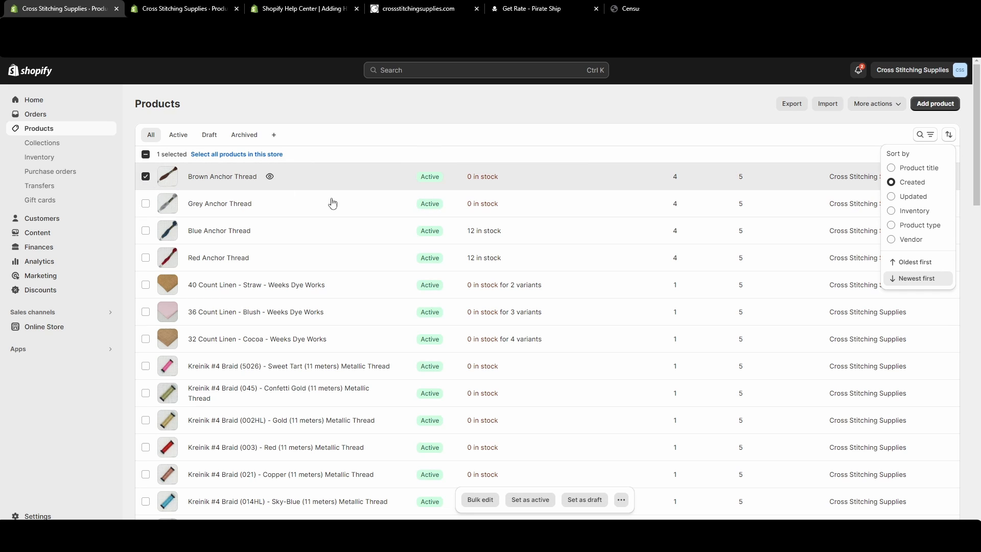
mouse_move(611, 513)
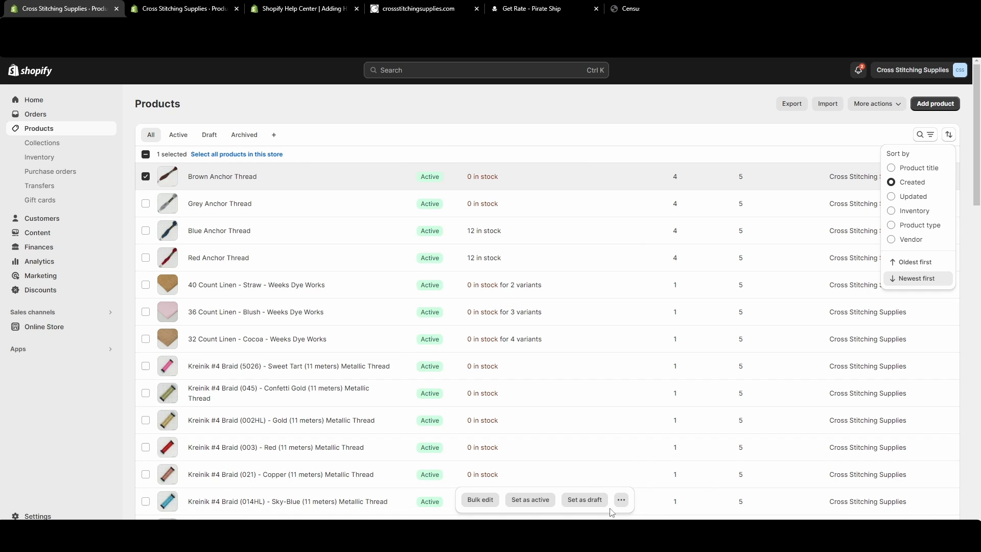
left_click(621, 499)
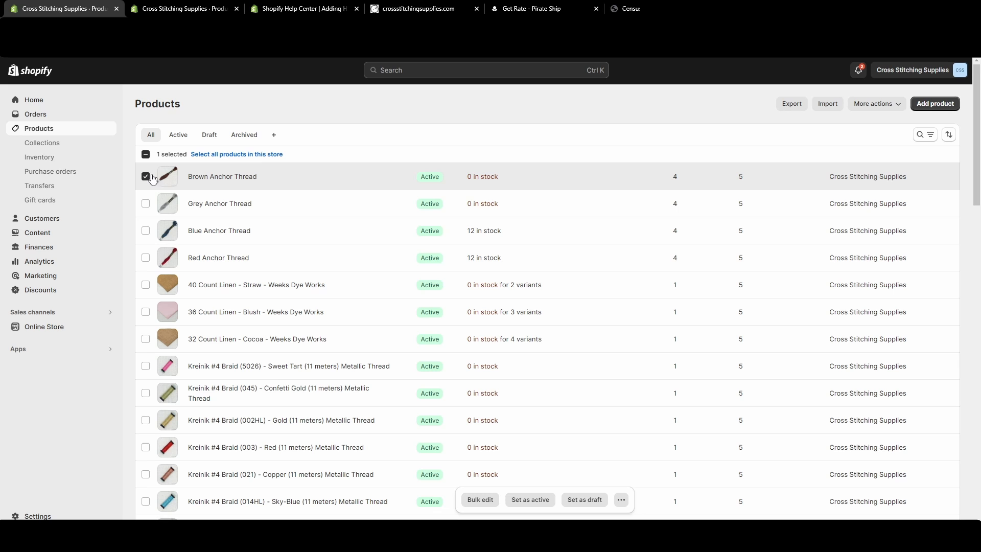
- Add Grey Anchor Thread to the selection and bulk-delete both products
left_click(145, 203)
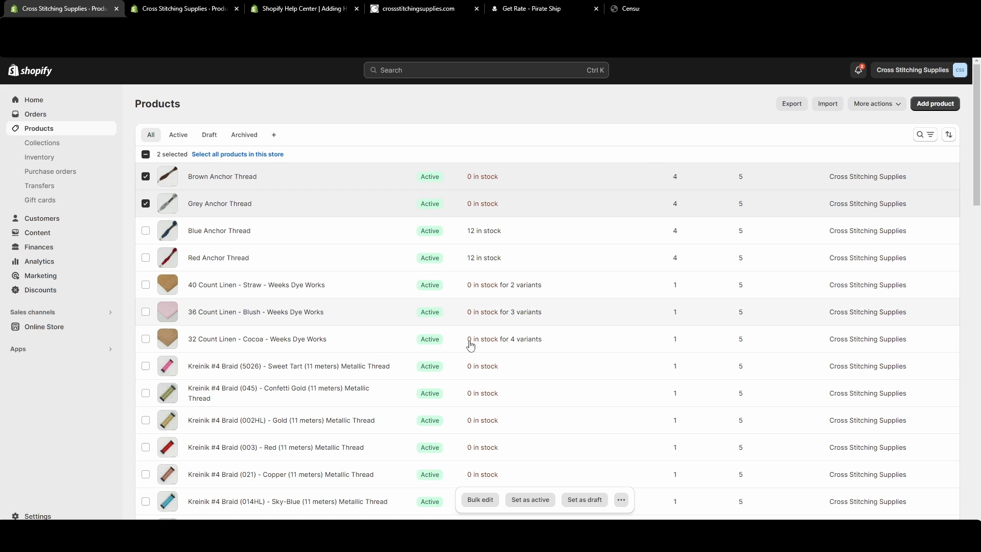
left_click(620, 499)
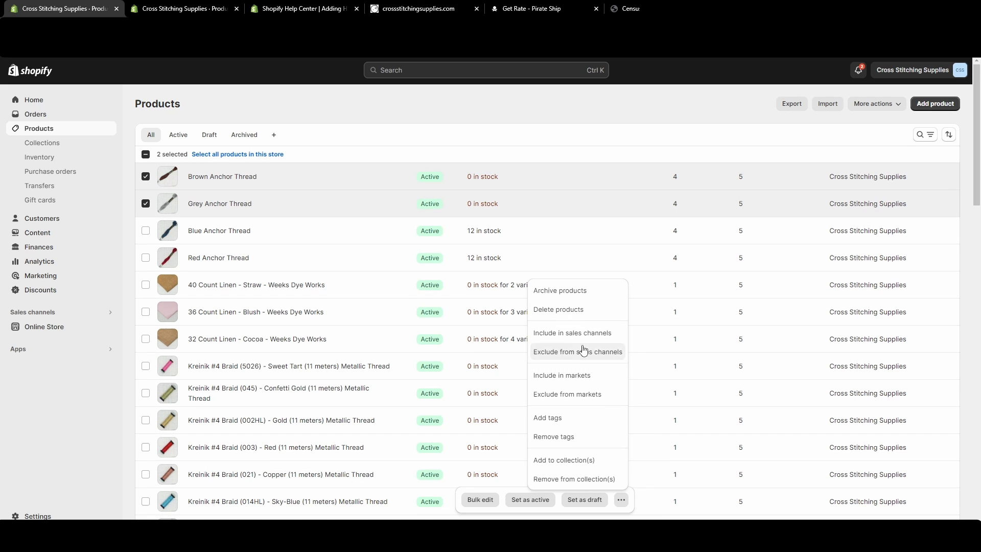
left_click(556, 309)
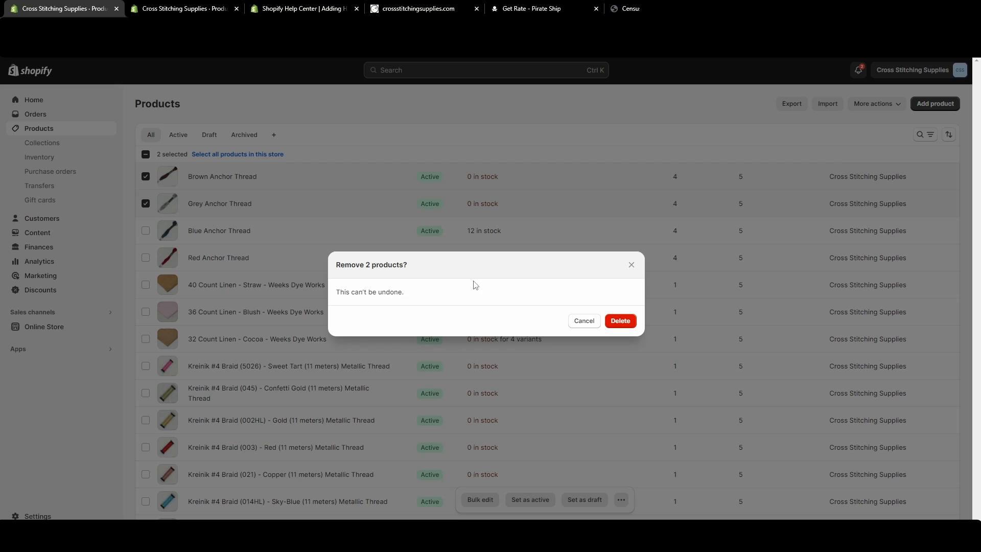
mouse_move(455, 281)
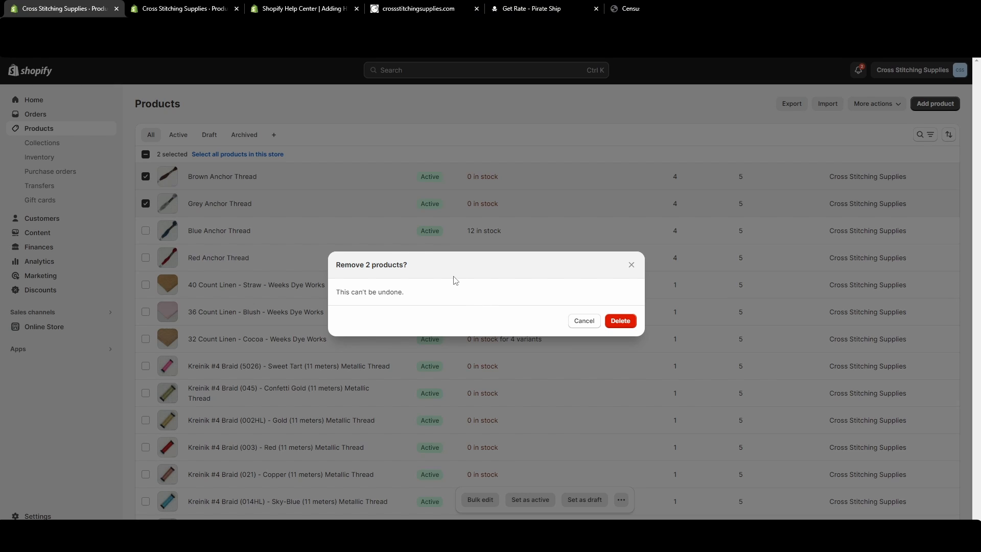
mouse_move(403, 294)
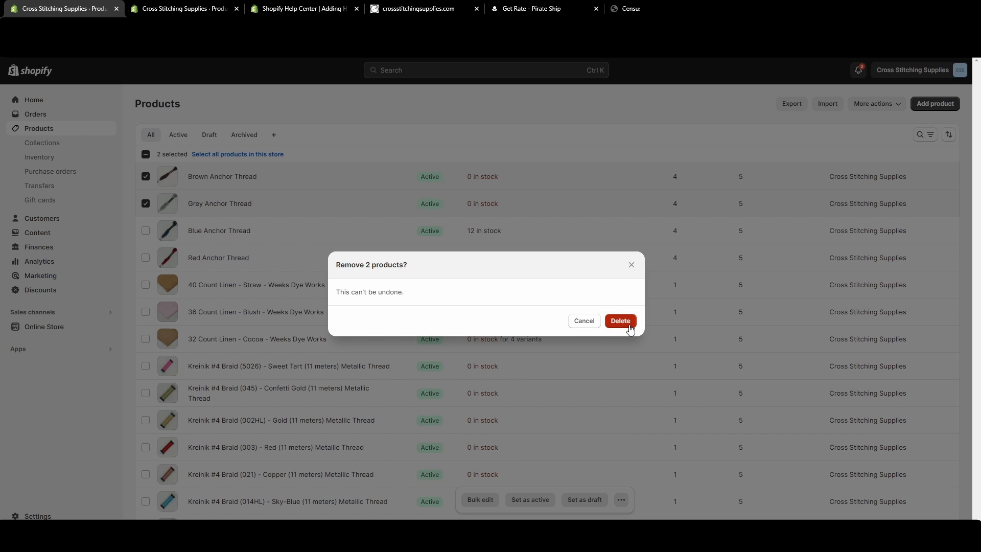
left_click(619, 320)
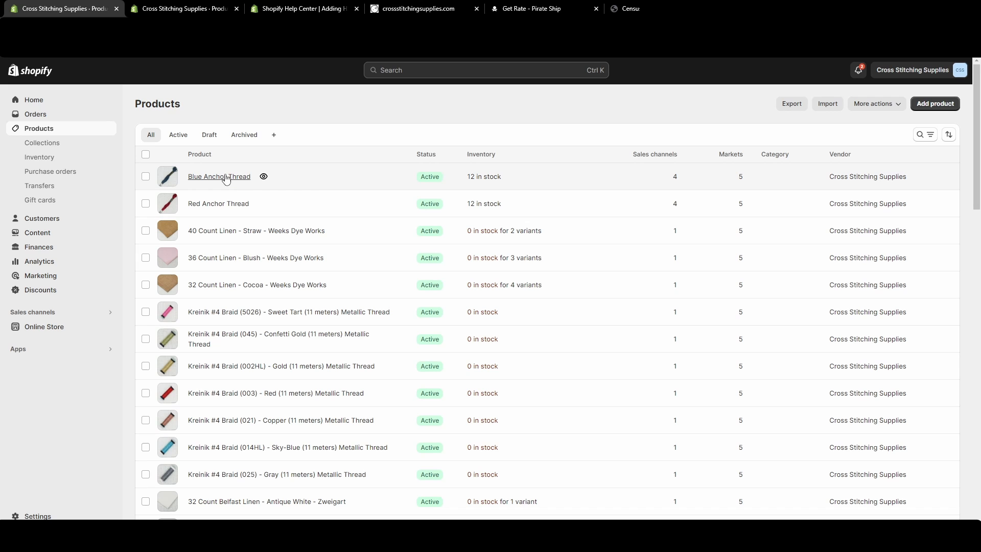
- Open the Blue Anchor Thread product page and scroll to the bottom
left_click(219, 176)
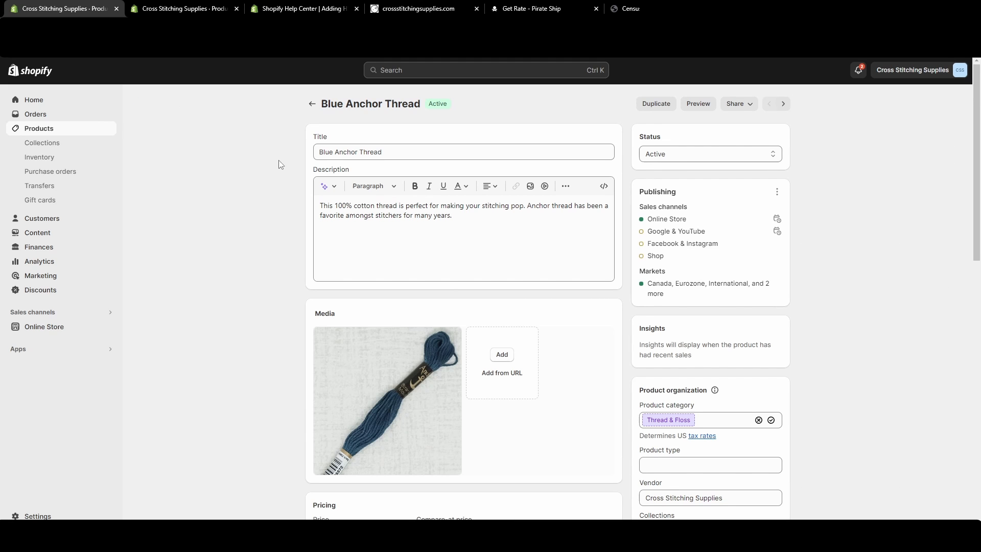
scroll("down", 3)
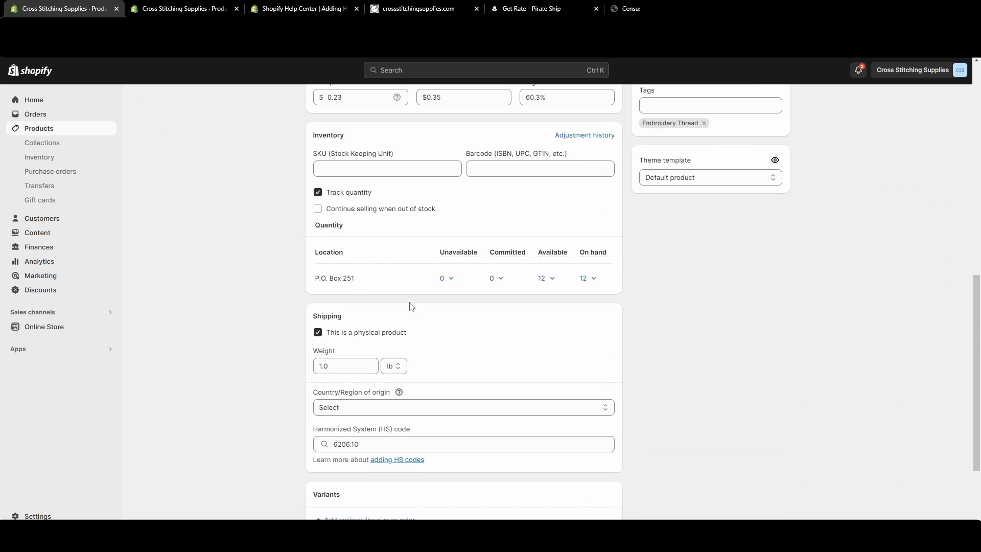
scroll("down", 3)
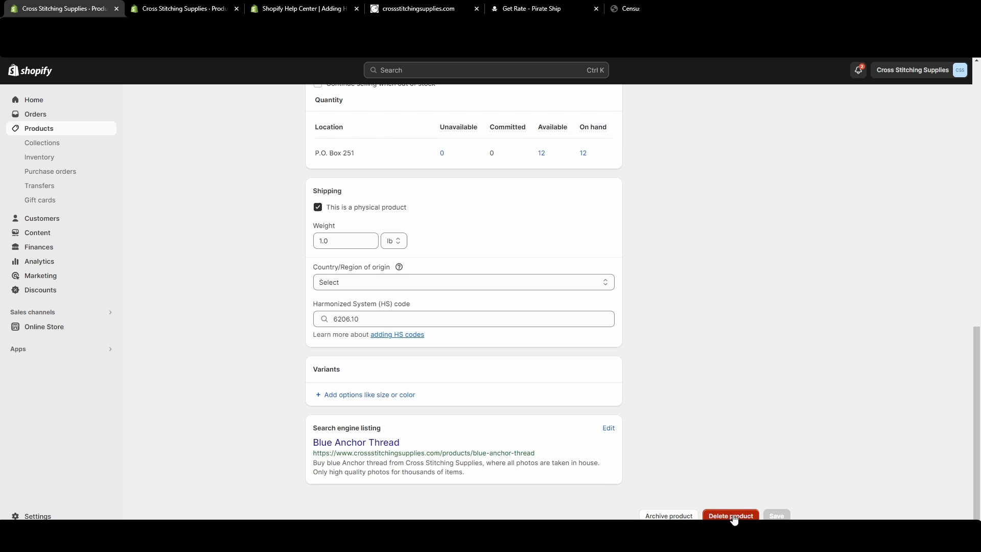
- Delete Blue Anchor Thread from its product page and confirm the deletion
left_click(729, 515)
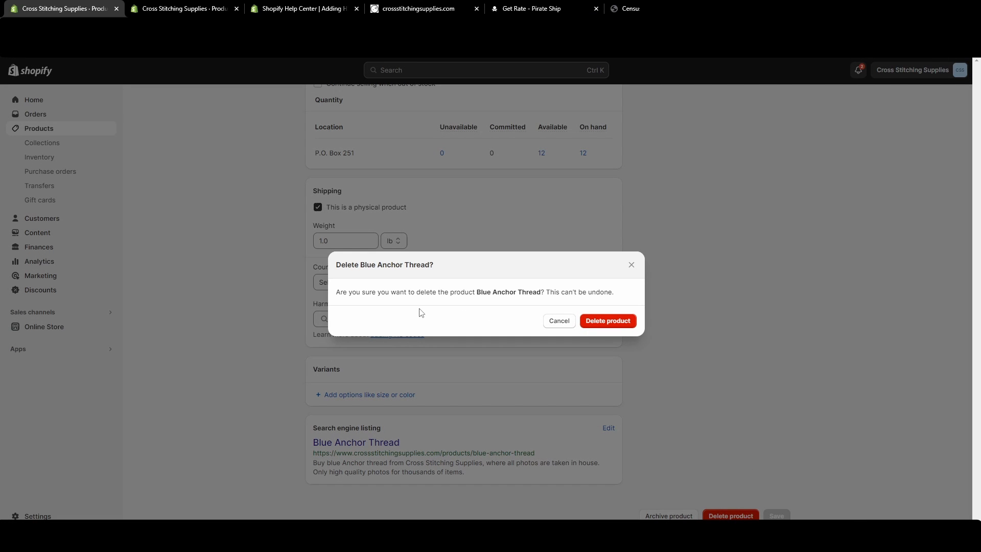
mouse_move(568, 298)
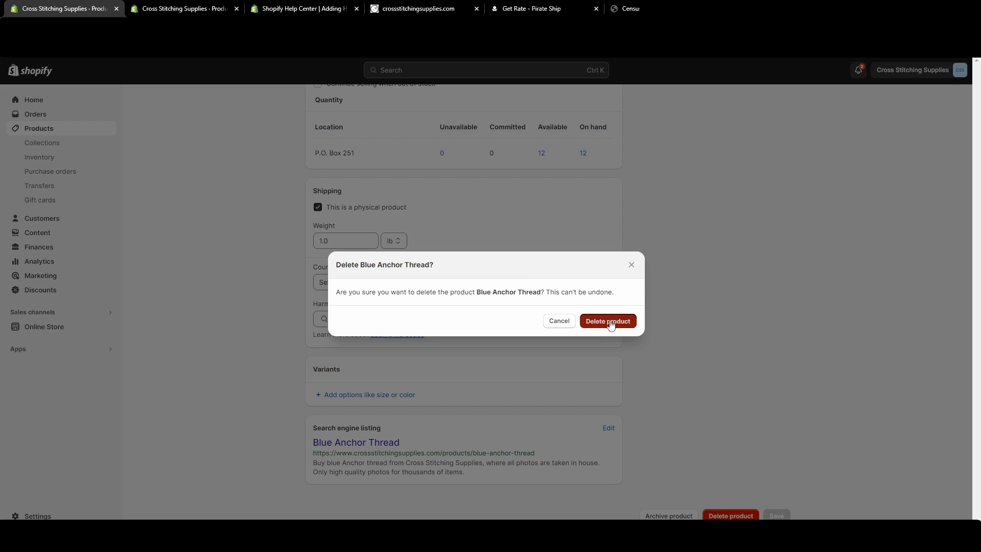
left_click(606, 320)
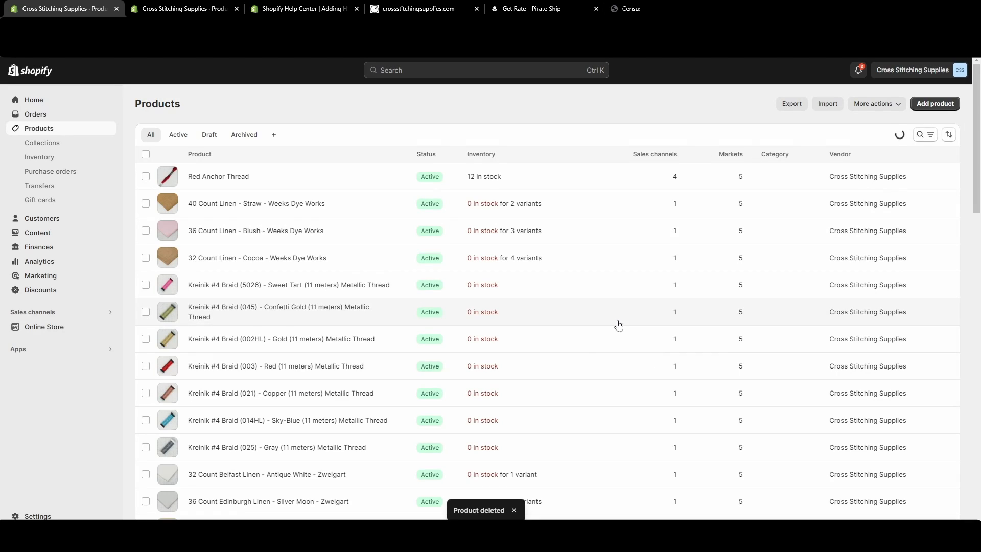
mouse_move(484, 357)
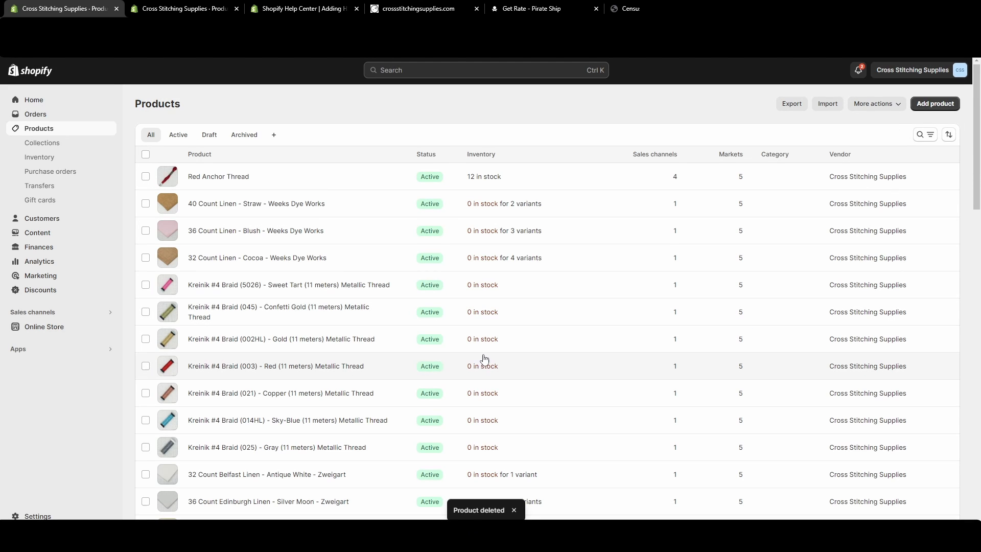